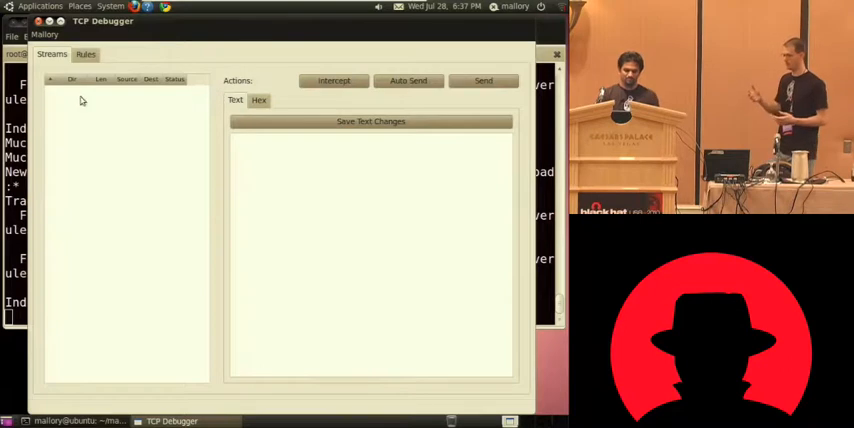
pyautogui.moveTo(136, 200)
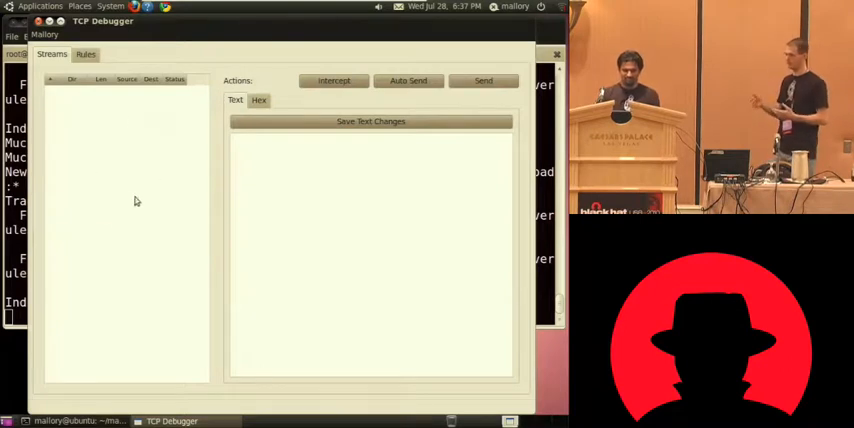
pyautogui.moveTo(130, 96)
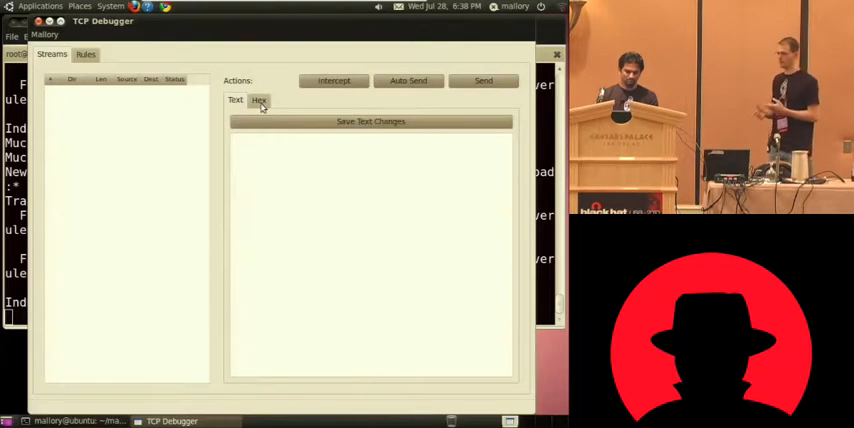
# Switch the captured stream payload to the Hex view showing bytes with an ASCII column
pyautogui.click(260, 100)
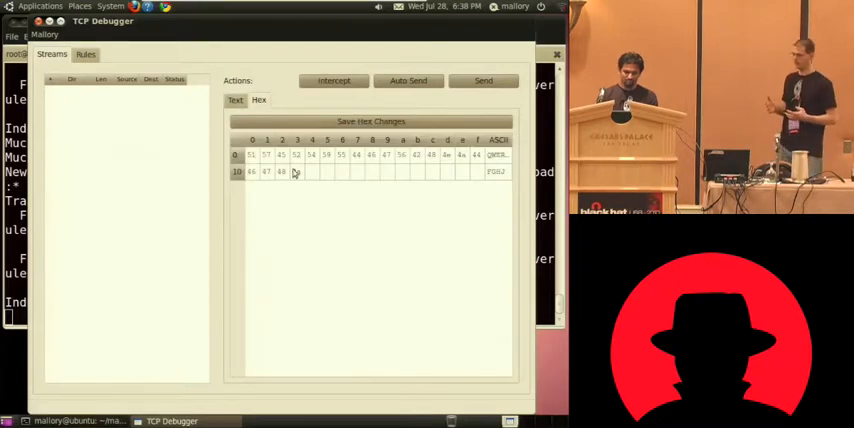
pyautogui.rightClick(292, 172)
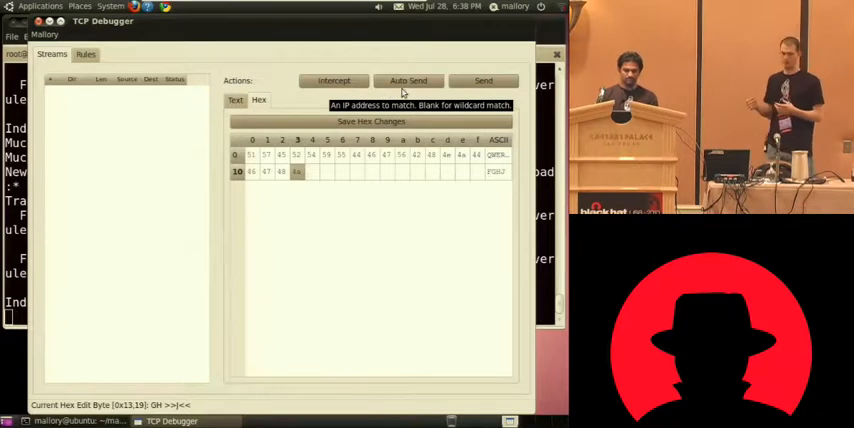
pyautogui.moveTo(482, 82)
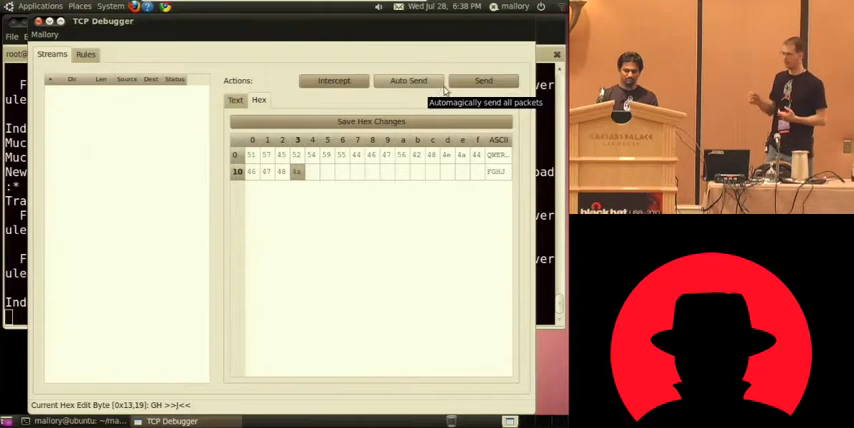
pyautogui.moveTo(482, 80)
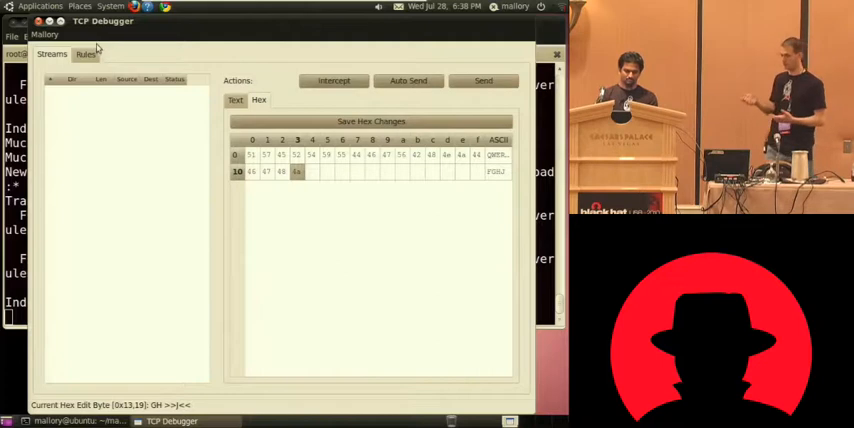
pyautogui.moveTo(90, 56)
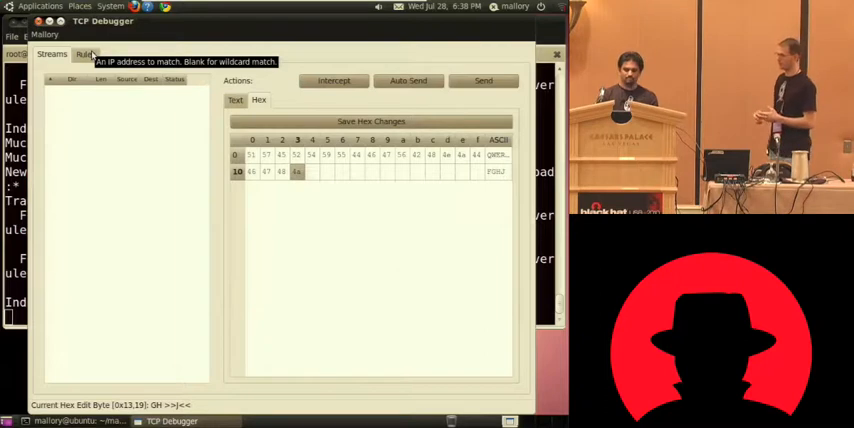
# Select the c2s_vnc rule in the Rules list and set its Passthru option to No
pyautogui.click(84, 54)
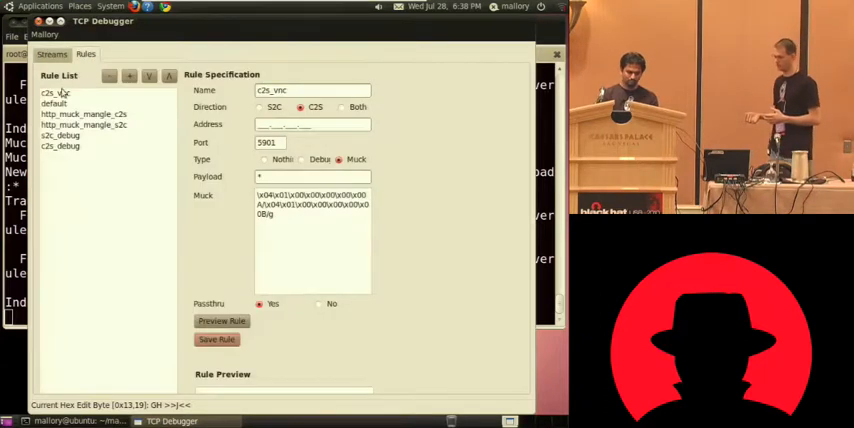
pyautogui.click(52, 90)
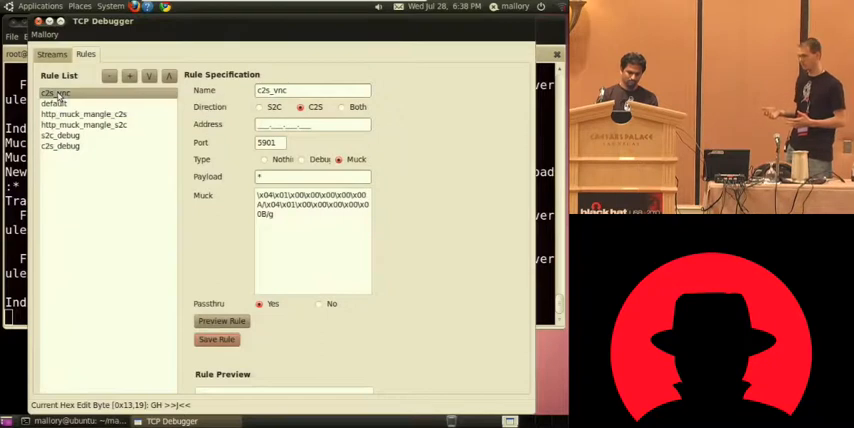
pyautogui.click(320, 304)
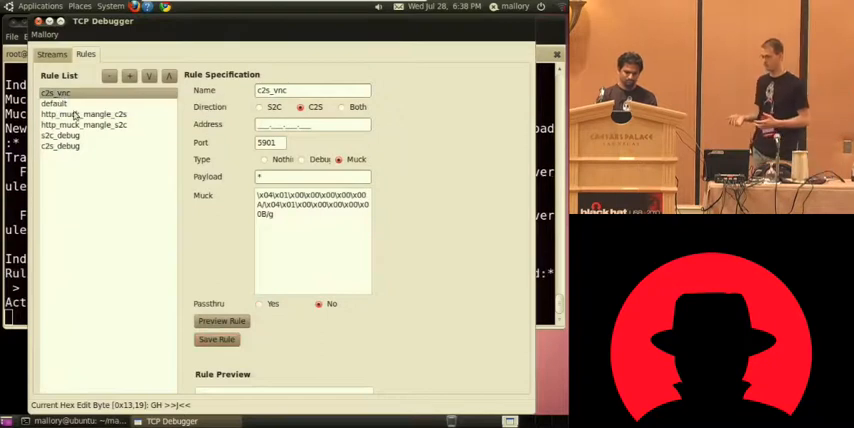
pyautogui.click(84, 112)
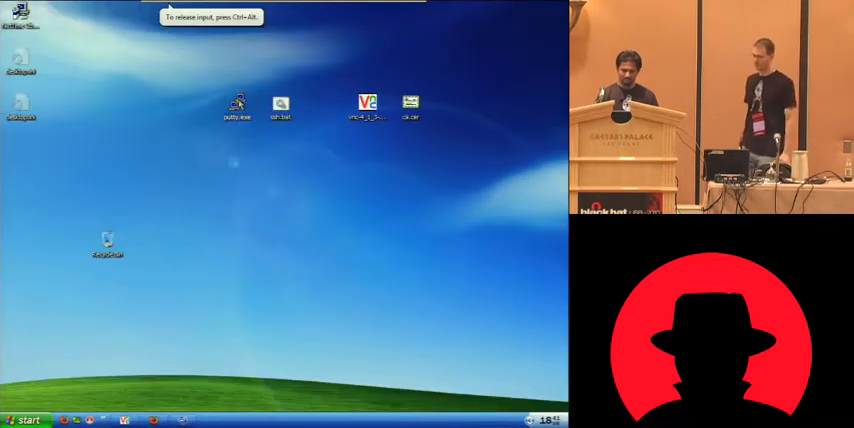
# Launch putty.exe, allow it to run, and connect to host example.com
pyautogui.doubleClick(236, 104)
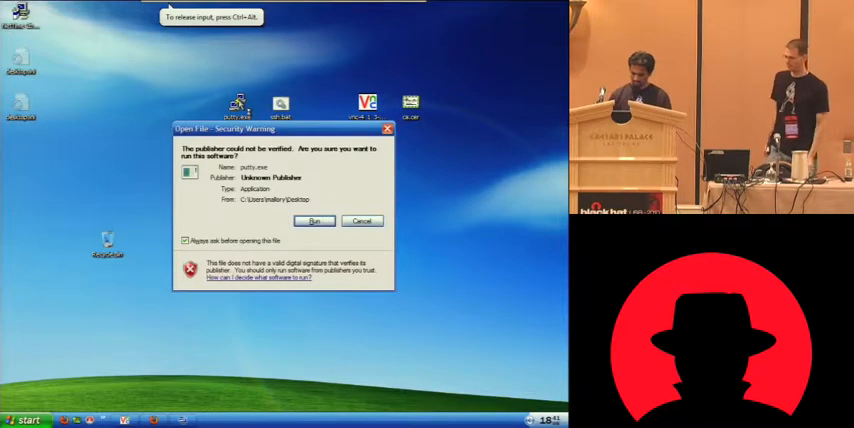
pyautogui.click(320, 220)
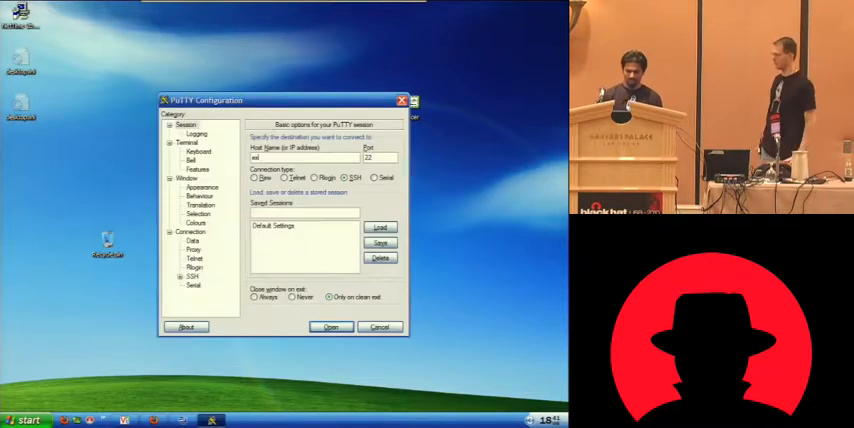
pyautogui.write('example.com')
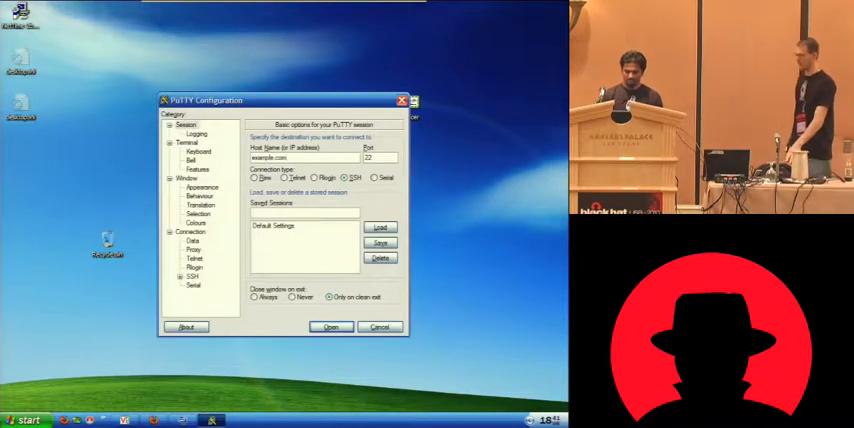
pyautogui.click(332, 328)
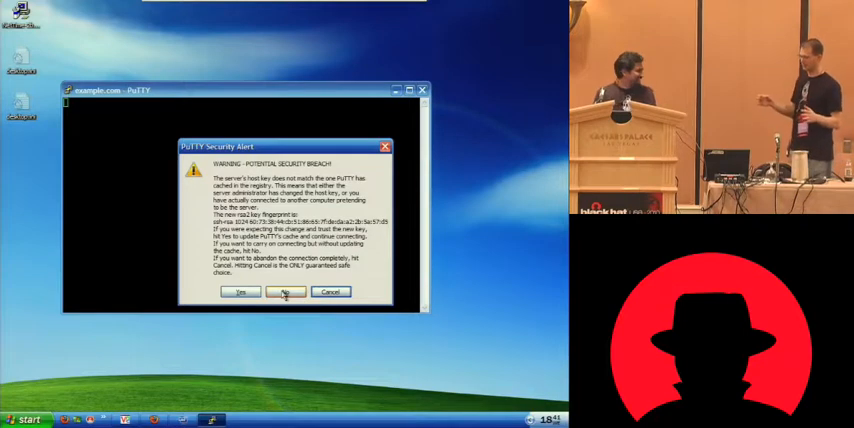
# Accept the changed host key and log in as mallory, reaching the password prompt
pyautogui.click(286, 292)
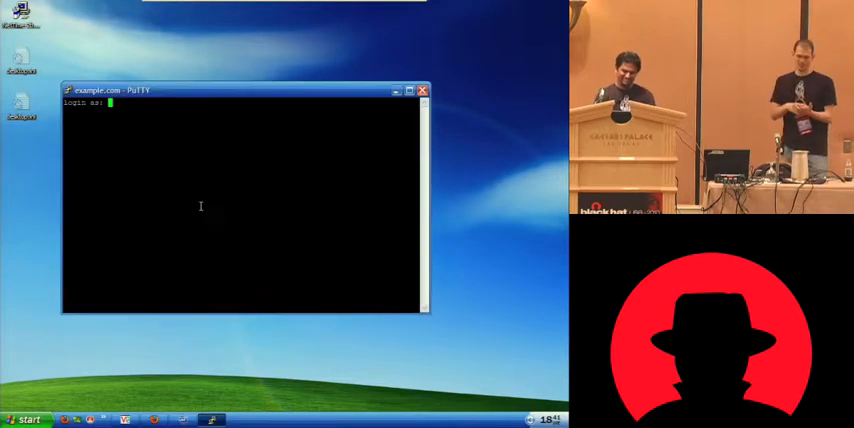
pyautogui.write('mallory')
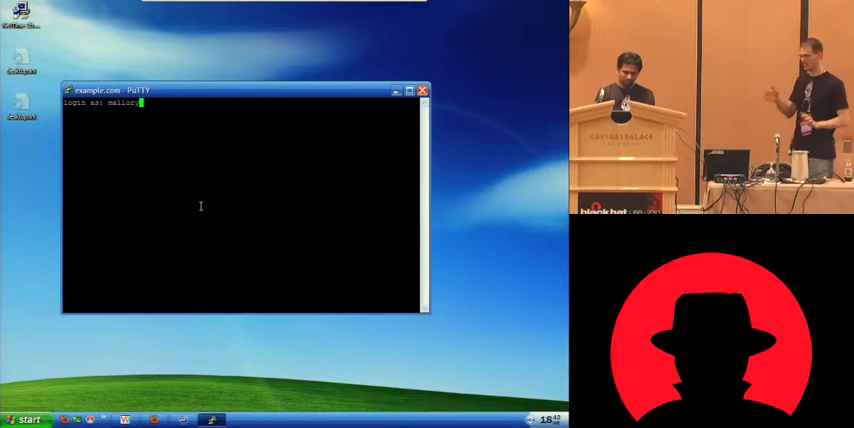
pyautogui.press('enter')
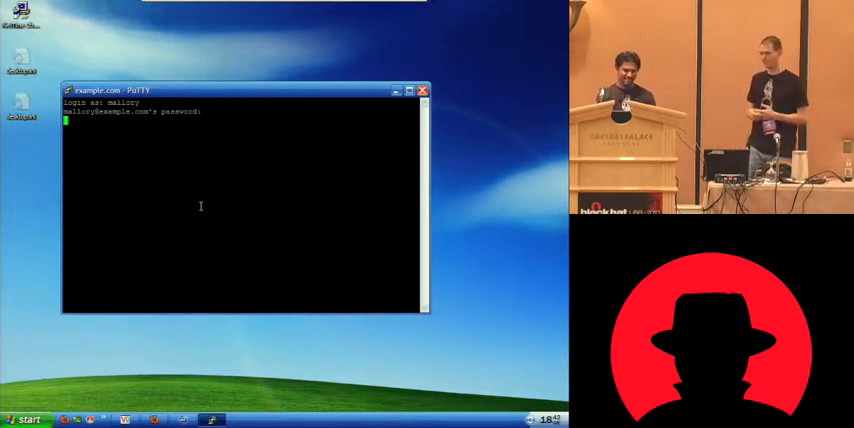
pyautogui.moveTo(188, 174)
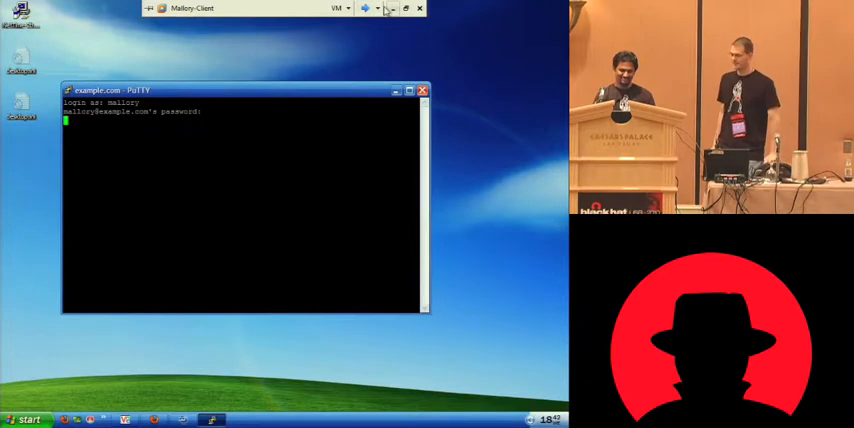
pyautogui.click(346, 8)
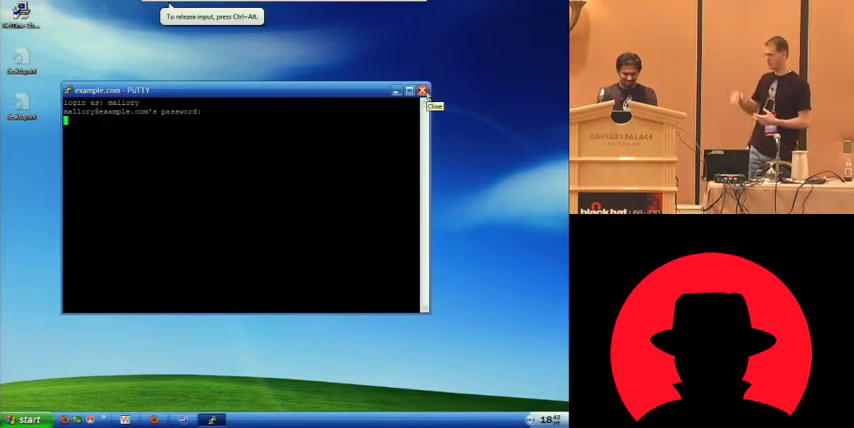
# Close the session, relaunch PuTTY to example.com, accept the host key and log in as mallory again
pyautogui.click(420, 92)
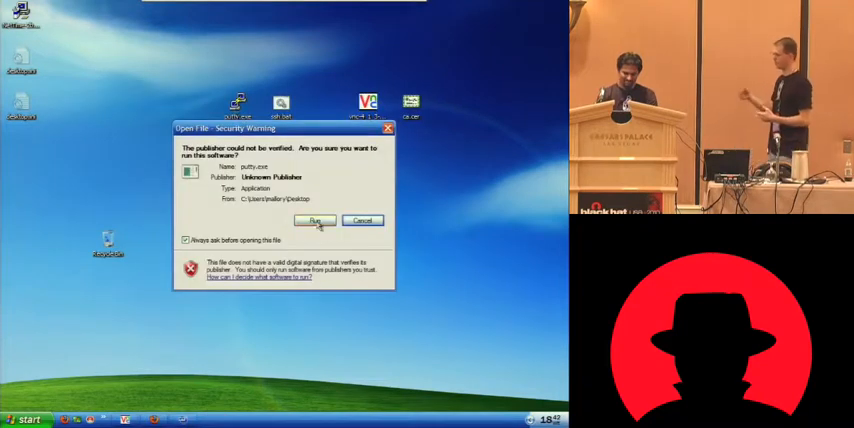
pyautogui.click(314, 220)
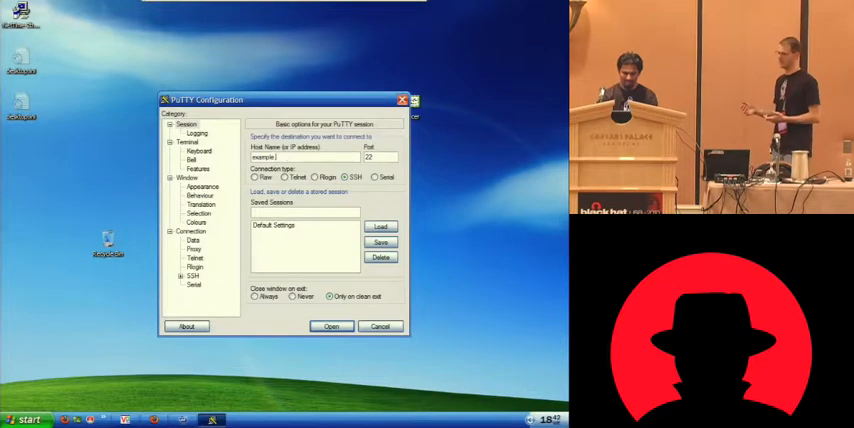
pyautogui.click(332, 326)
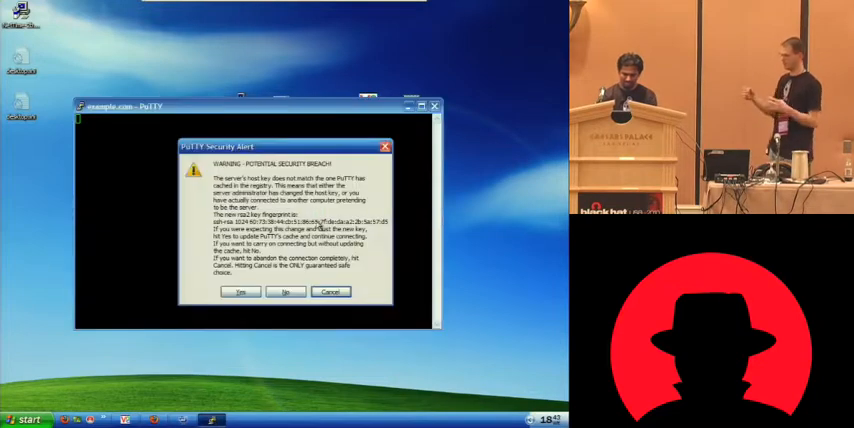
pyautogui.click(236, 292)
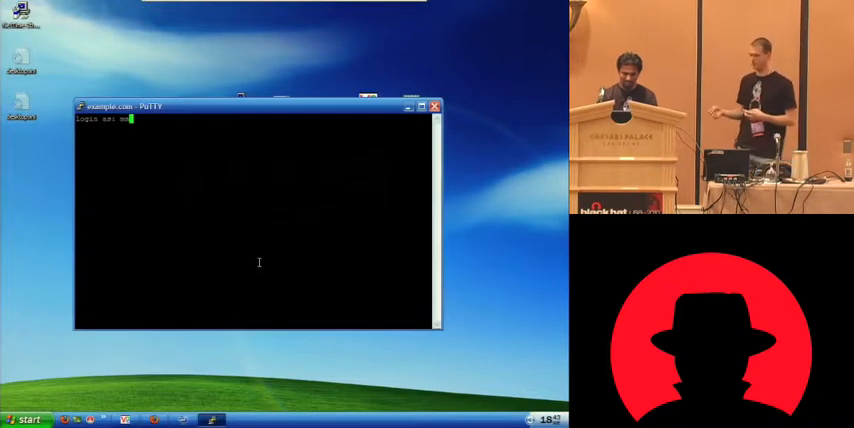
pyautogui.write('mallory')
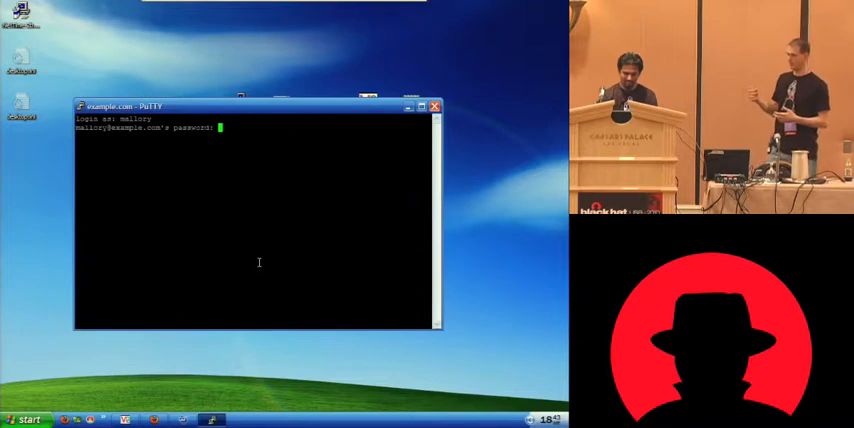
pyautogui.press('Return')
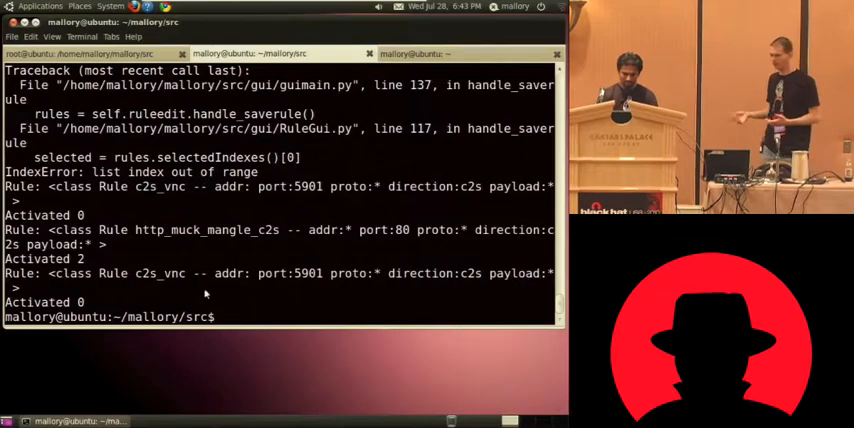
# Filter mallory.log with grep SSH to show the captured SSH credentials
pyautogui.write('cat')
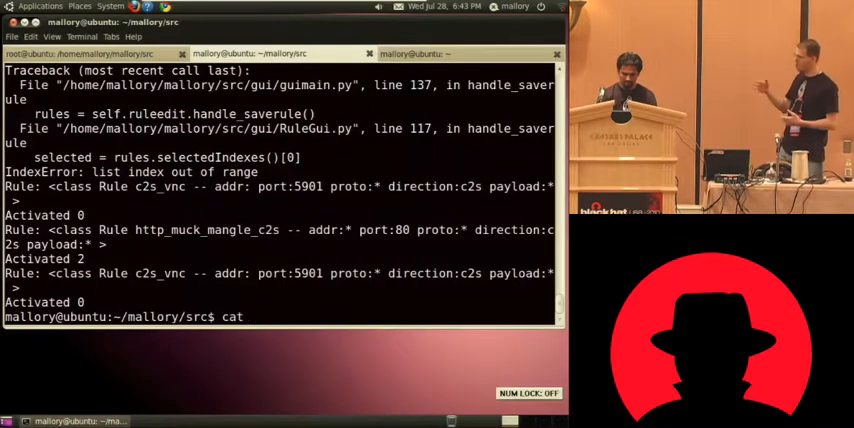
pyautogui.write('malloryl')
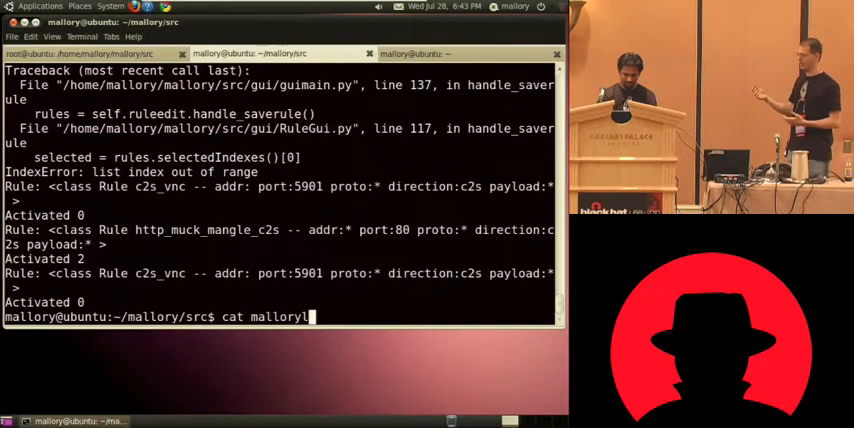
pyautogui.write('.log |')
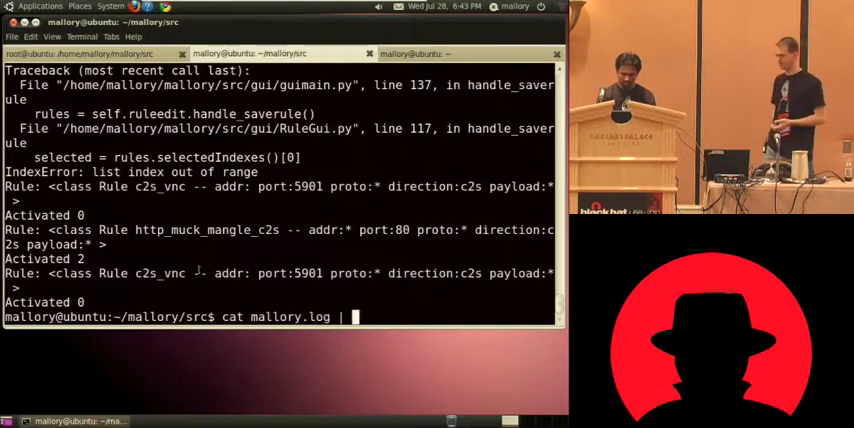
pyautogui.write('grep')
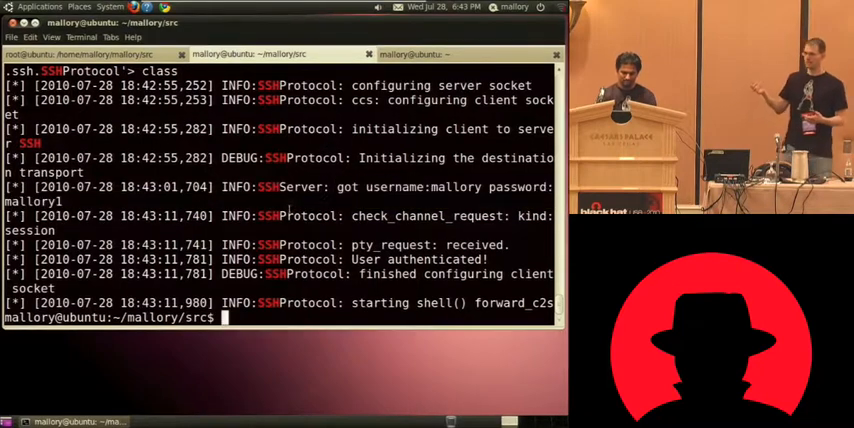
# Connect with nc to 127.0.0.1 to list the hijackable SSH MITM sessions
pyautogui.write('nc 127.0')
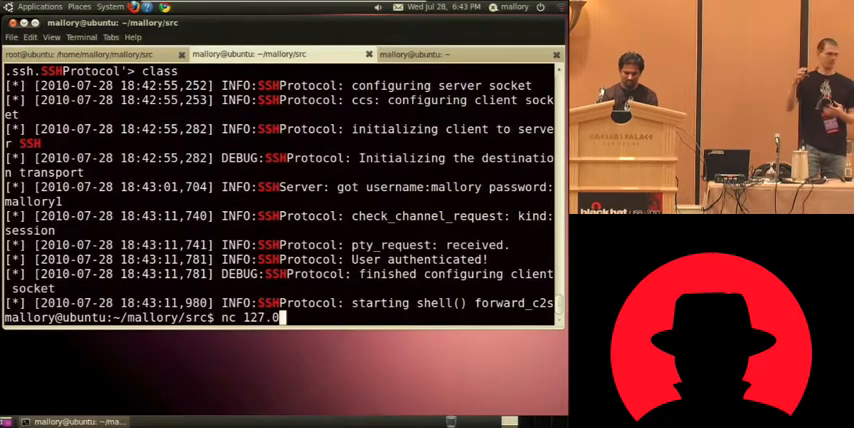
pyautogui.write('.0.1 20756')
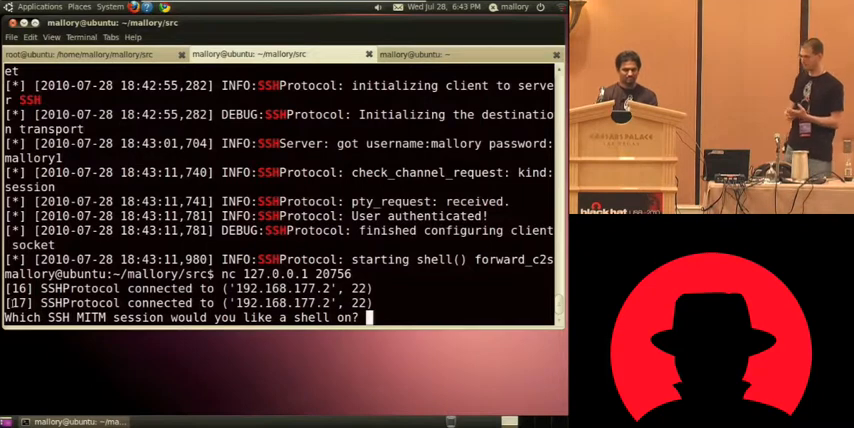
# Take over SSH session 17 and list the victim's home directory with ls
pyautogui.write('17')
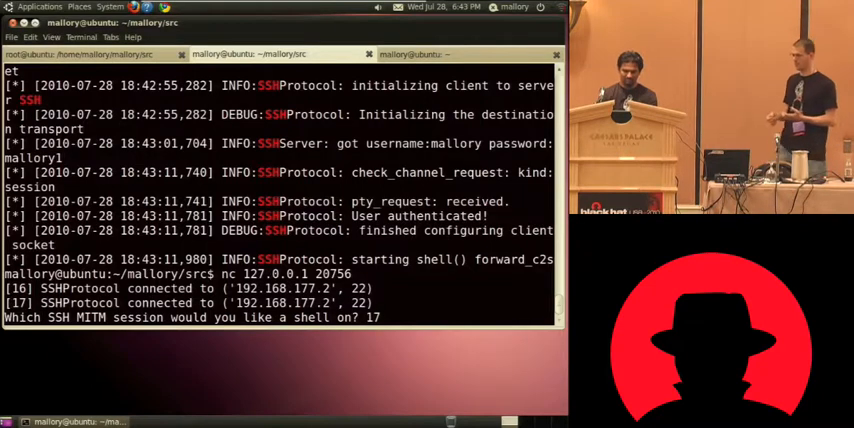
pyautogui.press('Return')
pyautogui.write('k')
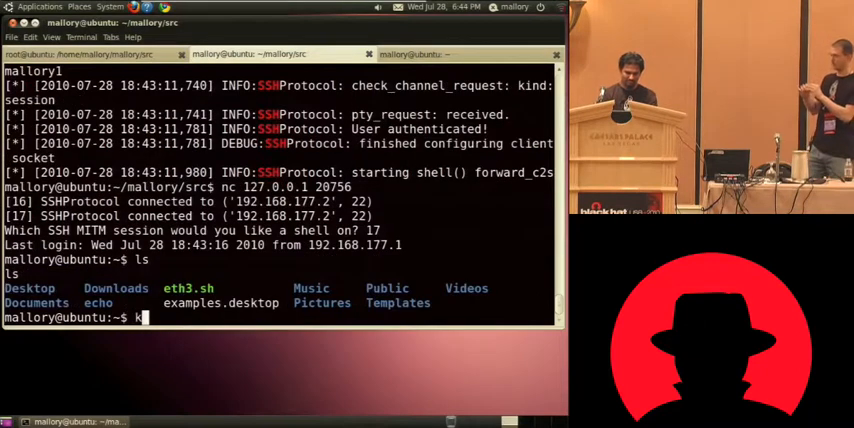
pyautogui.press('BackSpace')
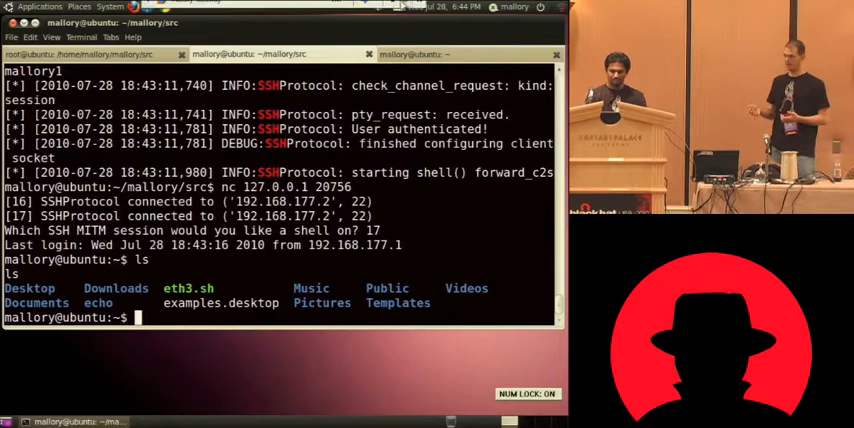
pyautogui.click(338, 8)
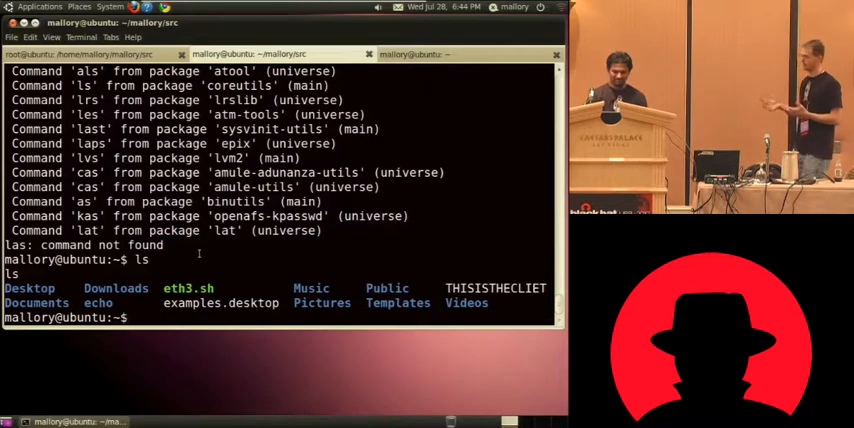
# Exit the hijacked shell and open protocol/ssh.py from the Mallory source in gedit
pyautogui.write('exit')
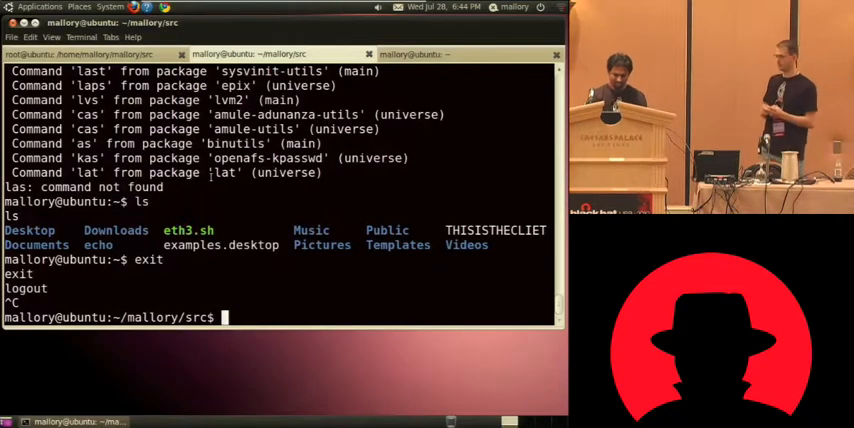
pyautogui.write('ged')
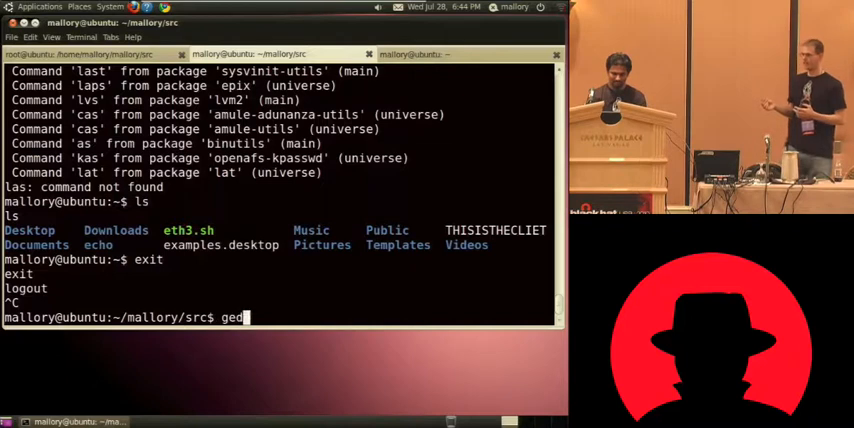
pyautogui.write('it protocol/')
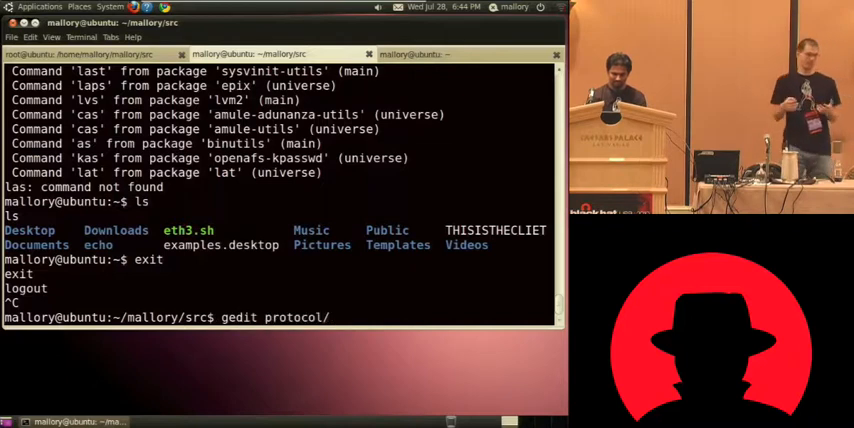
pyautogui.press('BackSpace')
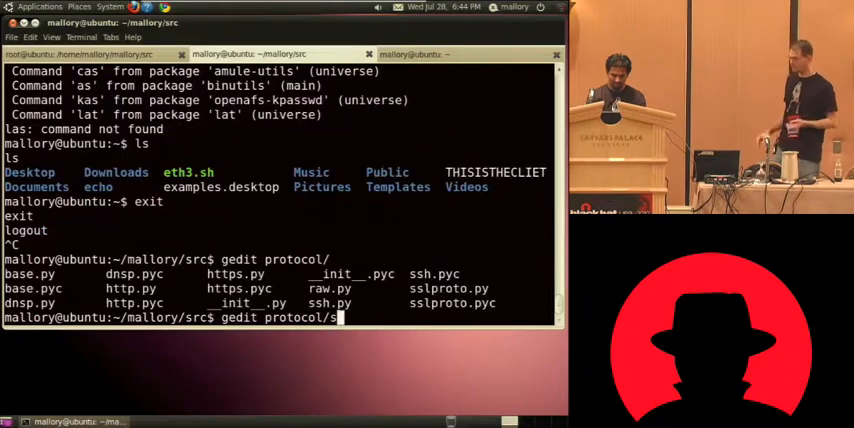
pyautogui.write('sh.py')
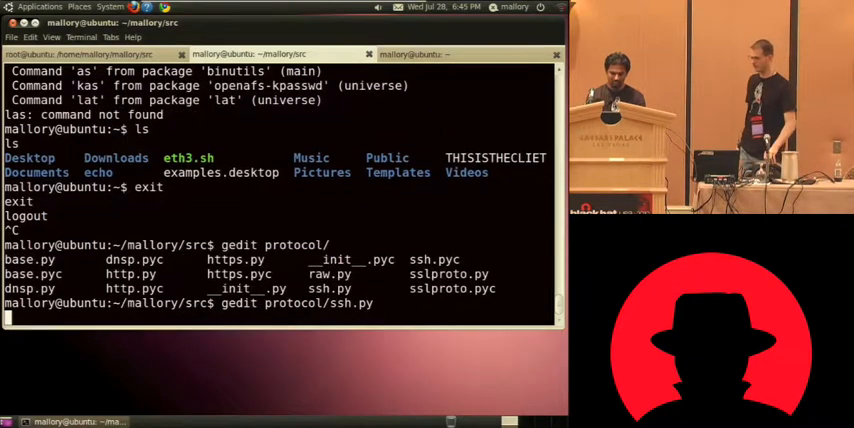
pyautogui.press('Return')
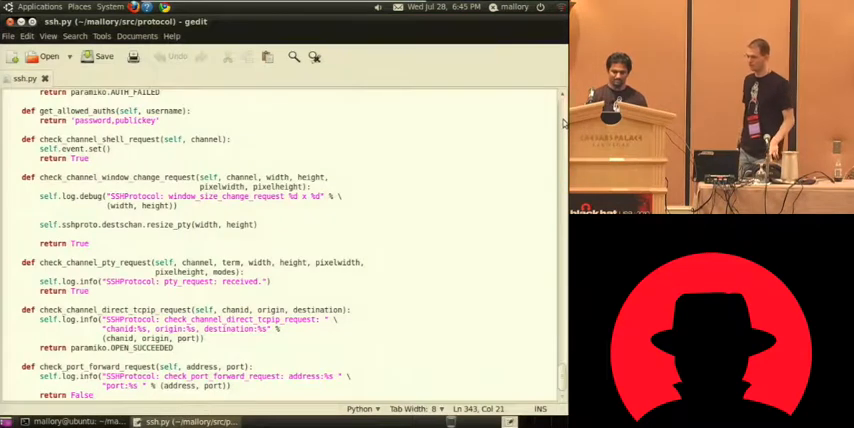
# Scroll down through the SSH protocol handler code in ssh.py
pyautogui.scroll(-3)
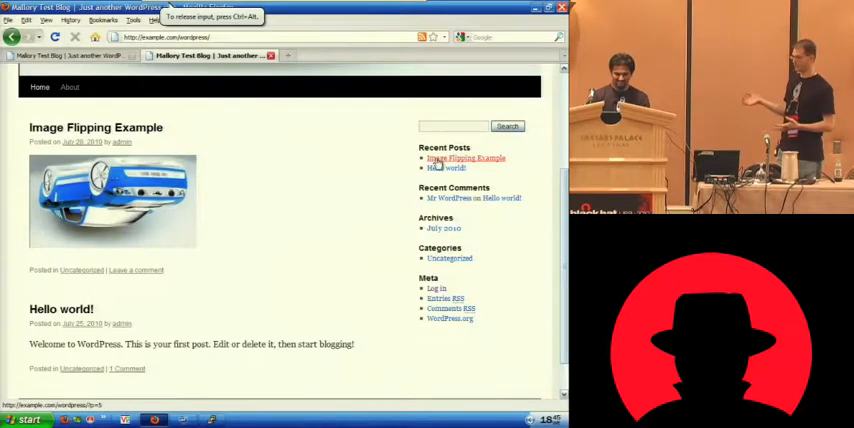
# Open the Image Flipping Example post, then the Hello world! post, and return to the gateway terminal
pyautogui.click(452, 156)
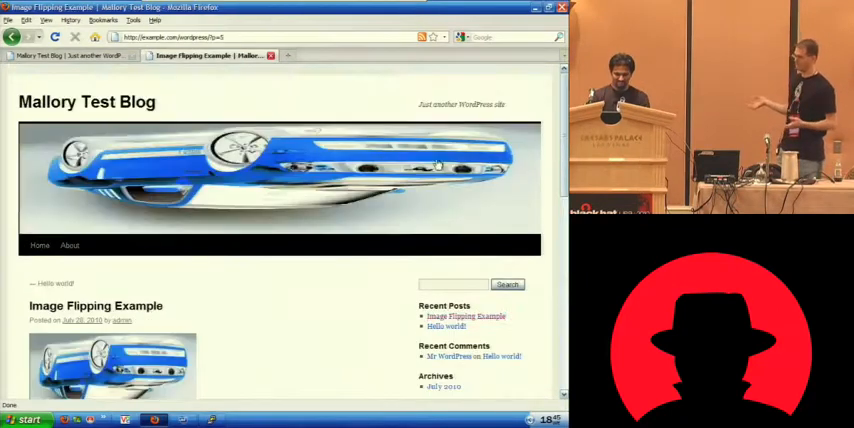
pyautogui.click(436, 326)
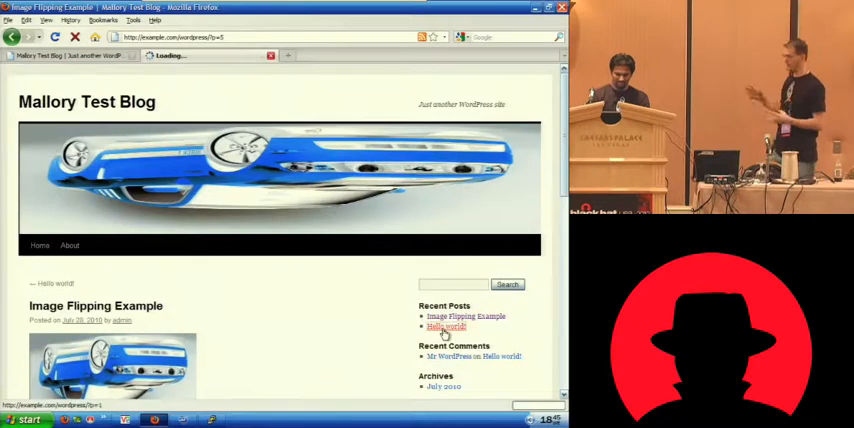
pyautogui.click(436, 326)
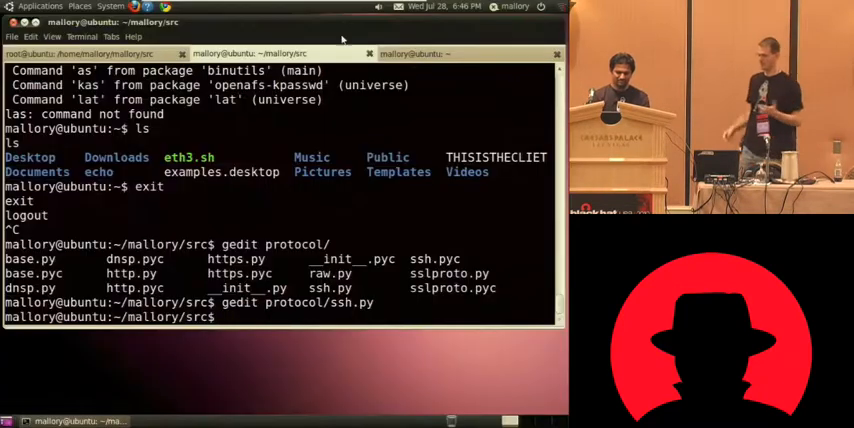
# Filter mallory.log to its SSH entries with grep, then return to the client's PuTTY session
pyautogui.write('cat mallory.log | grep SSH')
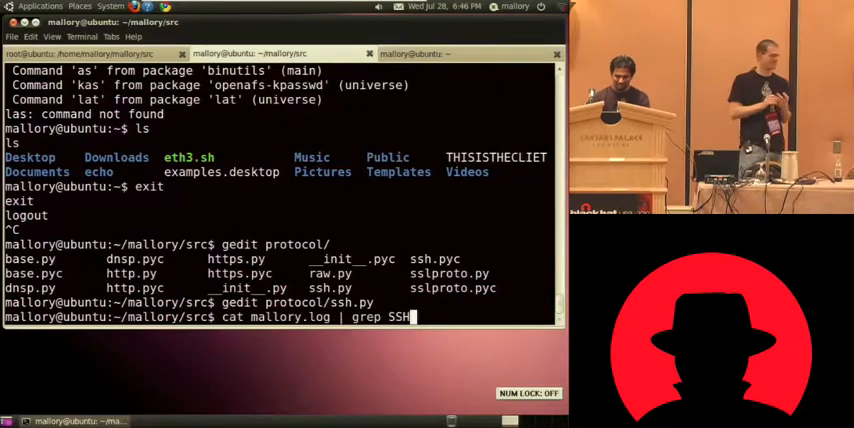
pyautogui.press('BackSpace')
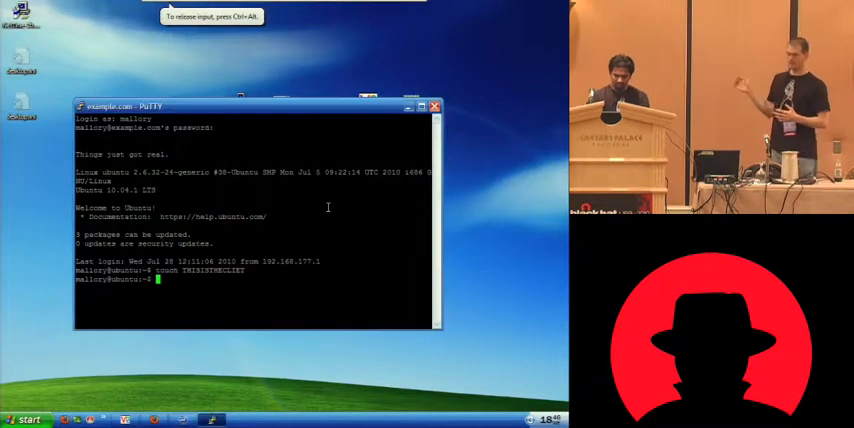
# Exit and close the PuTTY session, confirming the prompt, and return to the Mallory gateway VM
pyautogui.write('exit')
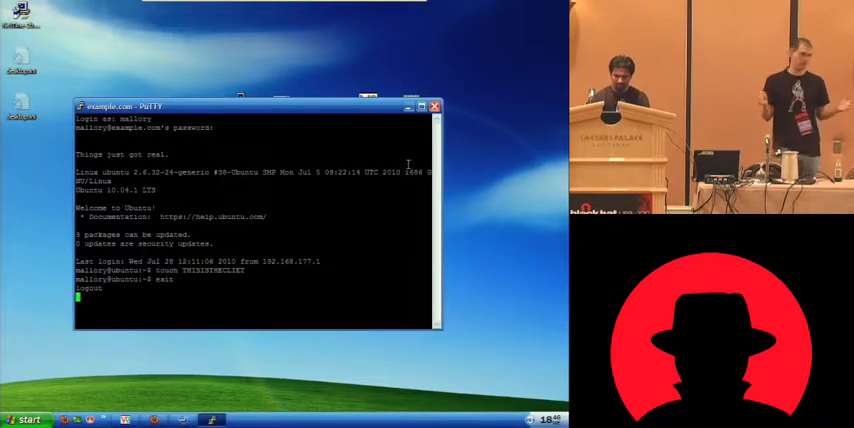
pyautogui.click(436, 104)
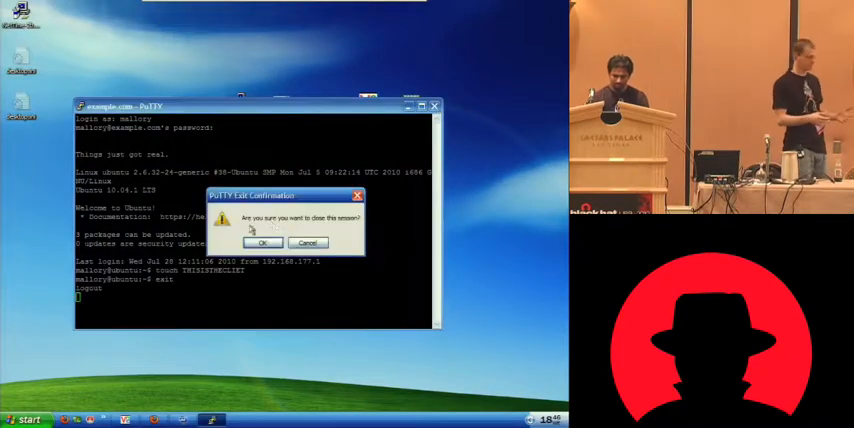
pyautogui.click(262, 242)
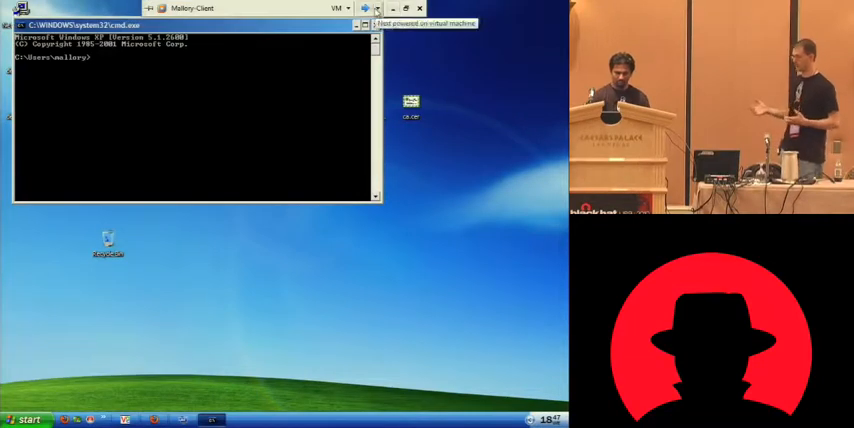
pyautogui.click(344, 8)
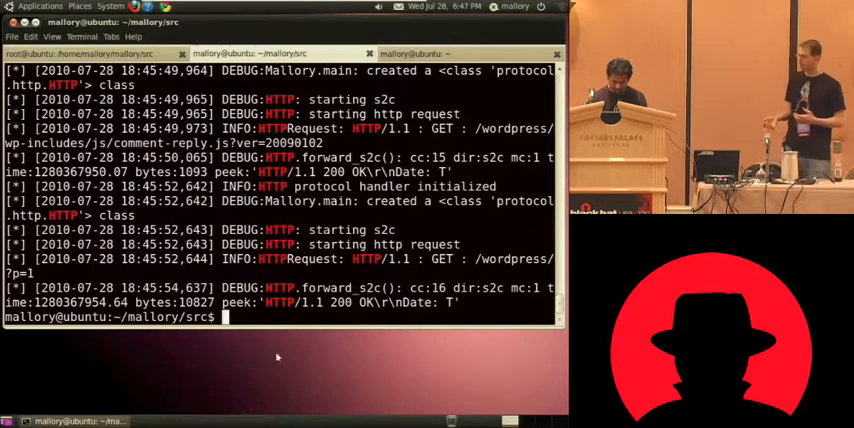
# Launch the TCP Debugger with python, review the default rule and empty Streams list, then go to the client VM
pyautogui.write('python')
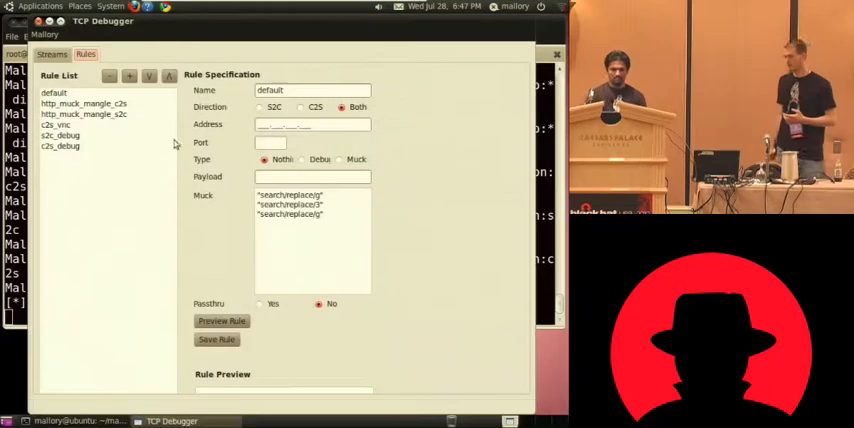
pyautogui.click(58, 92)
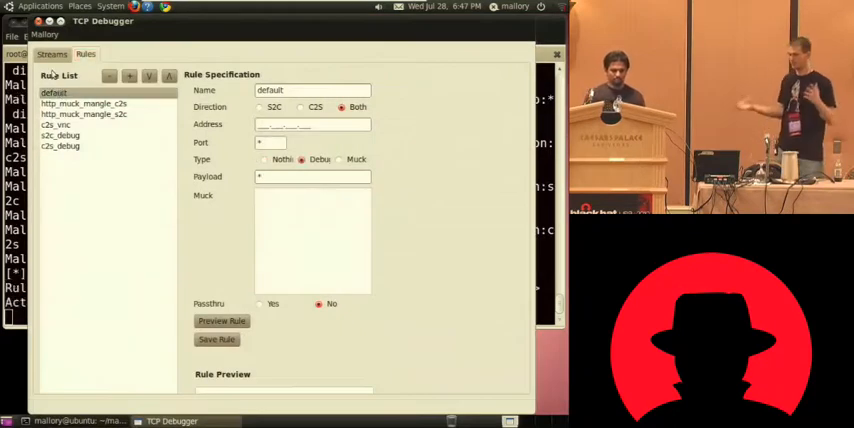
pyautogui.click(52, 54)
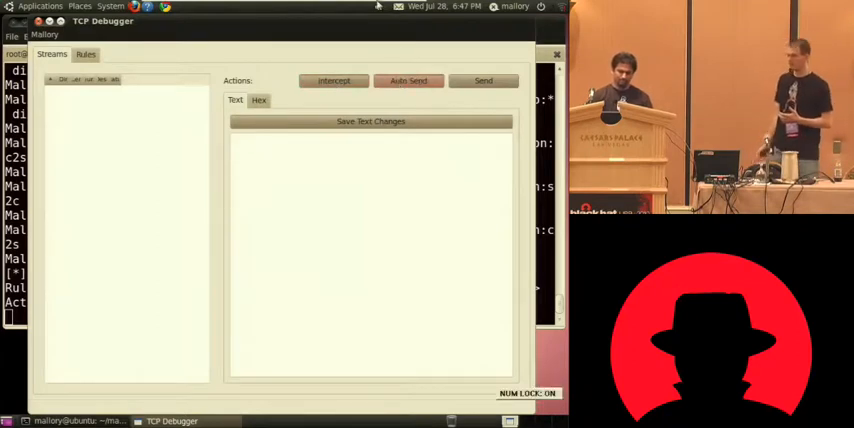
pyautogui.click(344, 8)
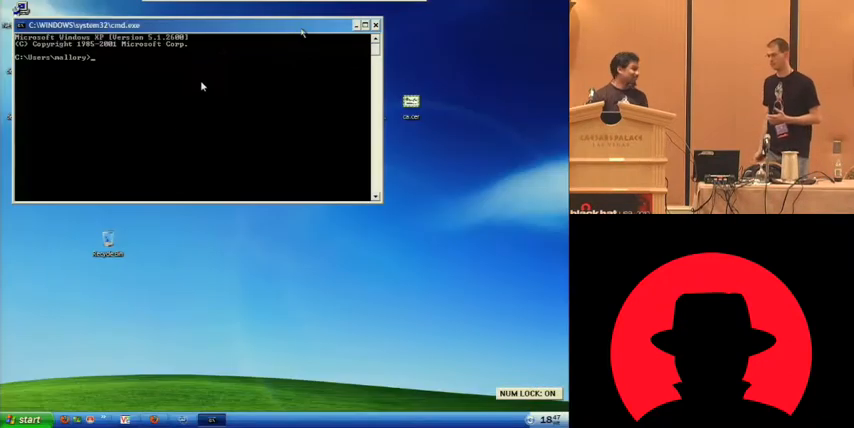
# Start a telnet connection to example.com from the Windows command prompt
pyautogui.write('tc')
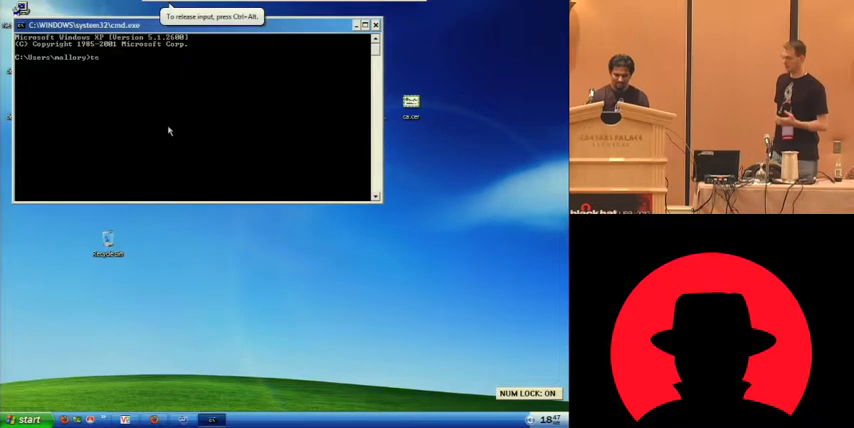
pyautogui.write('elnet example.')
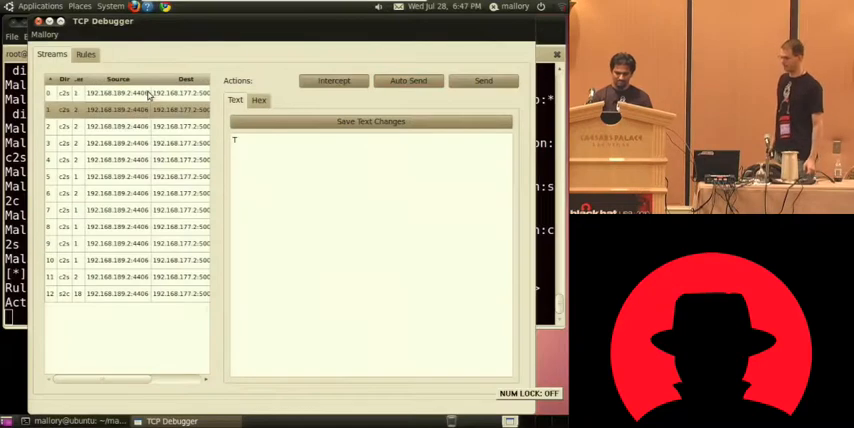
# Inspect several captured streams, one reading 'THIS IS A TEST', then head back to the client VM
pyautogui.click(118, 144)
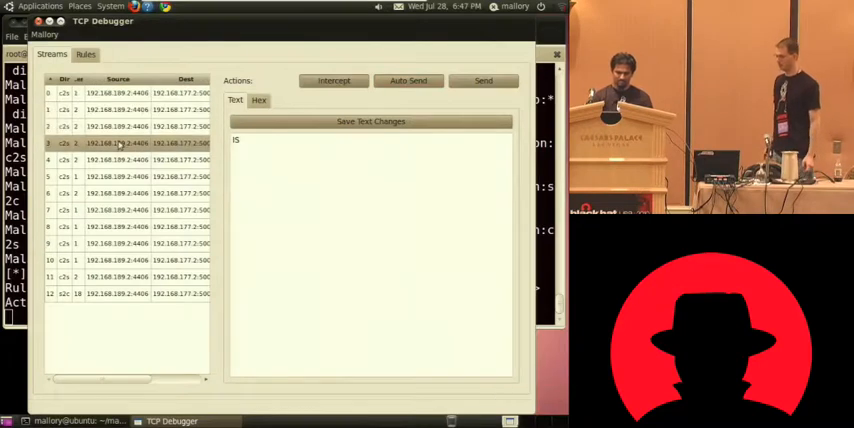
pyautogui.click(120, 192)
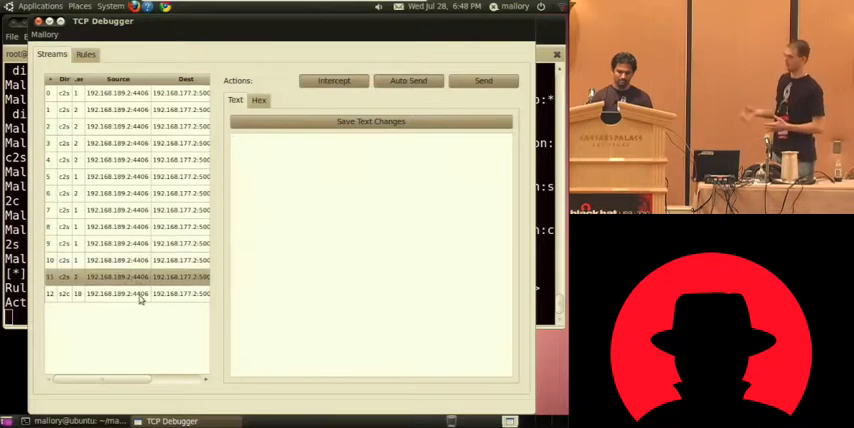
pyautogui.click(120, 298)
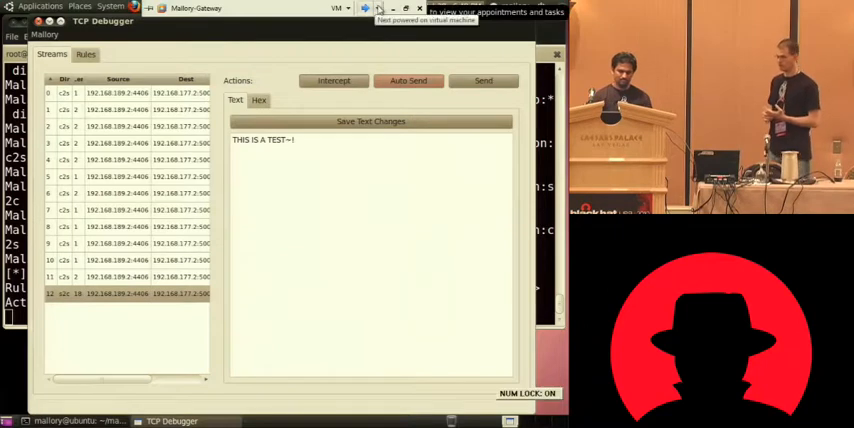
pyautogui.click(364, 8)
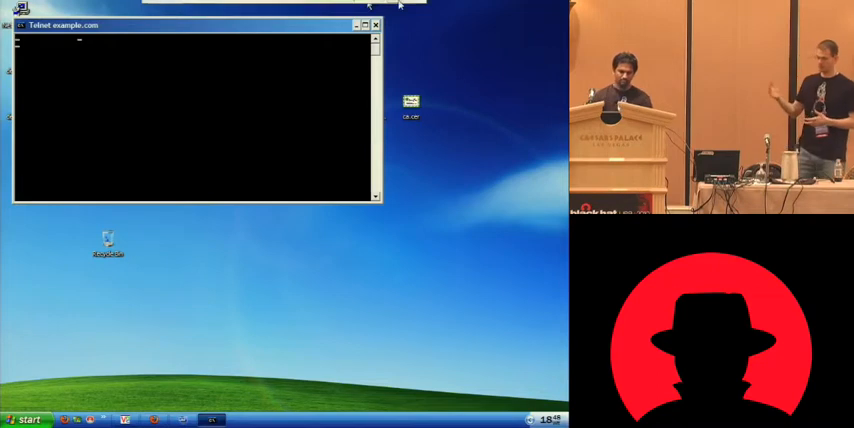
pyautogui.click(340, 8)
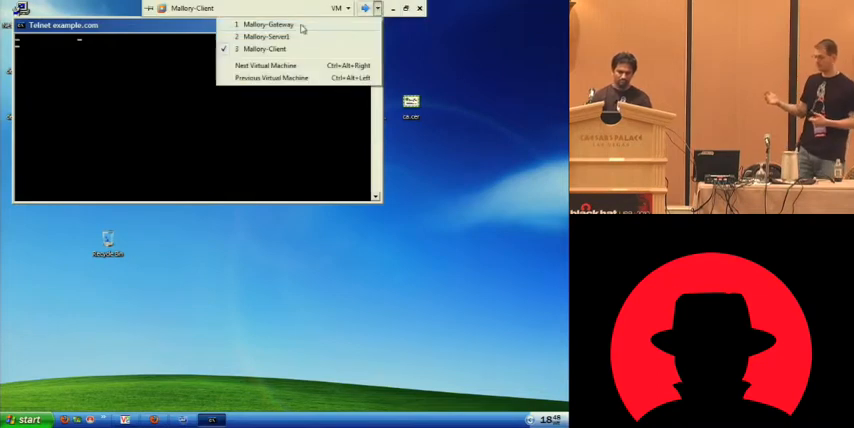